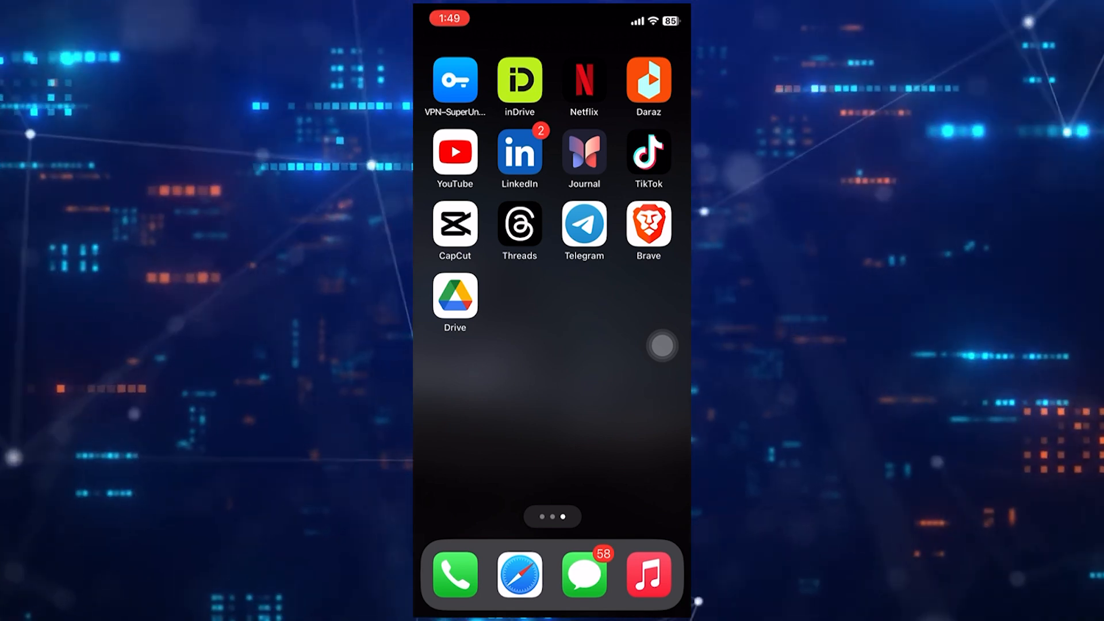
Step: Launch Settings from the Home Screen and scroll its main list toward Accessibility
scroll(left, 3)
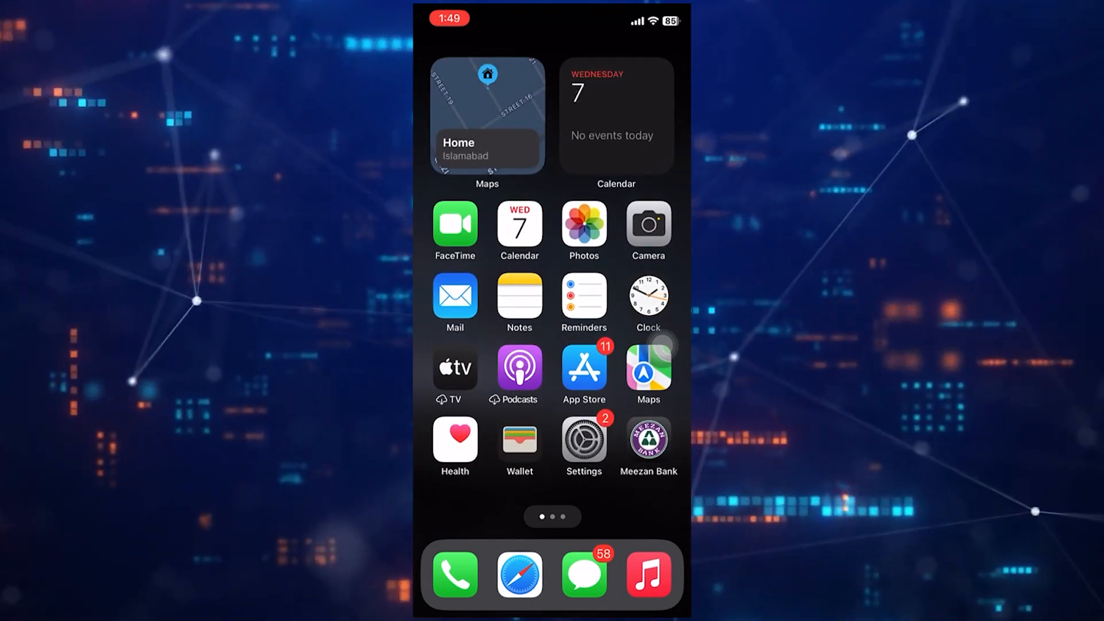
click(585, 441)
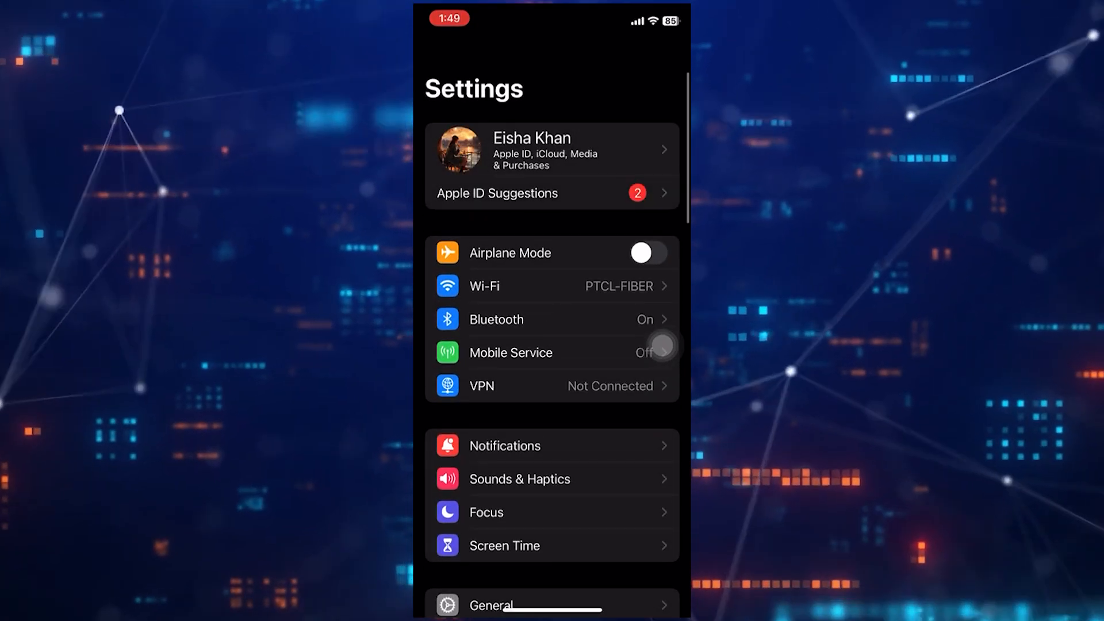
scroll(down, 3)
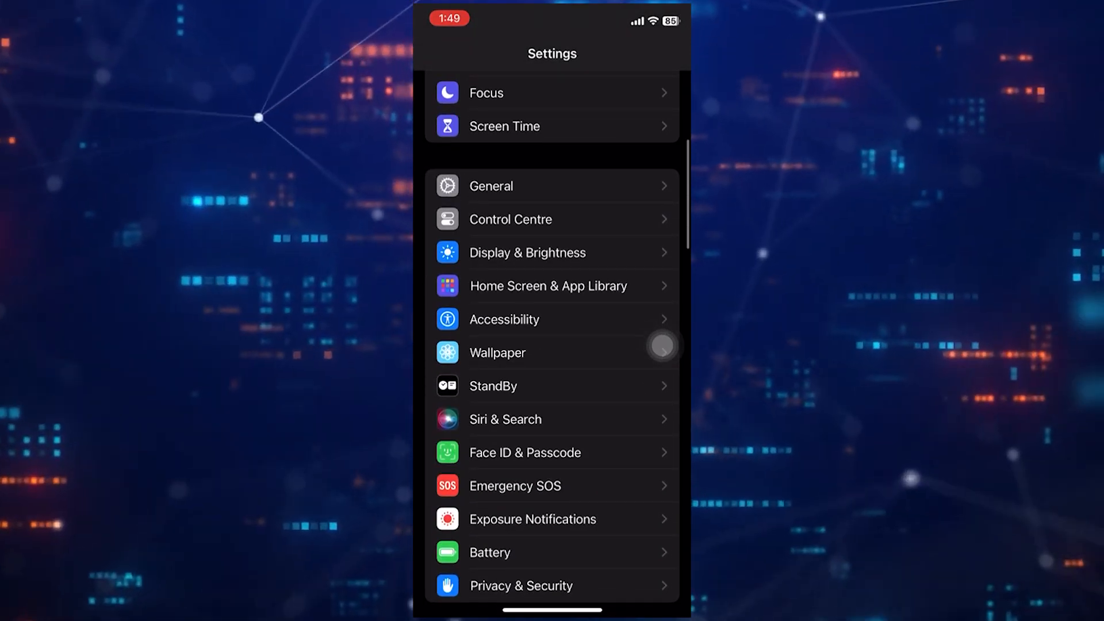
Step: Go into Accessibility and scroll down to the Physical and Motor group with Touch
click(504, 319)
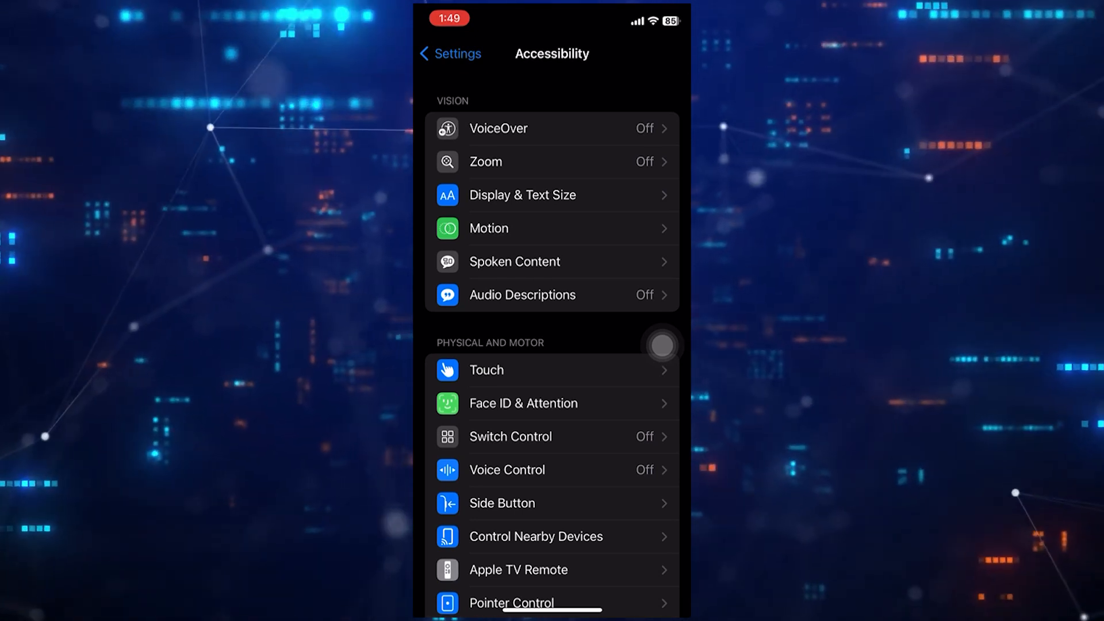
scroll(down, 3)
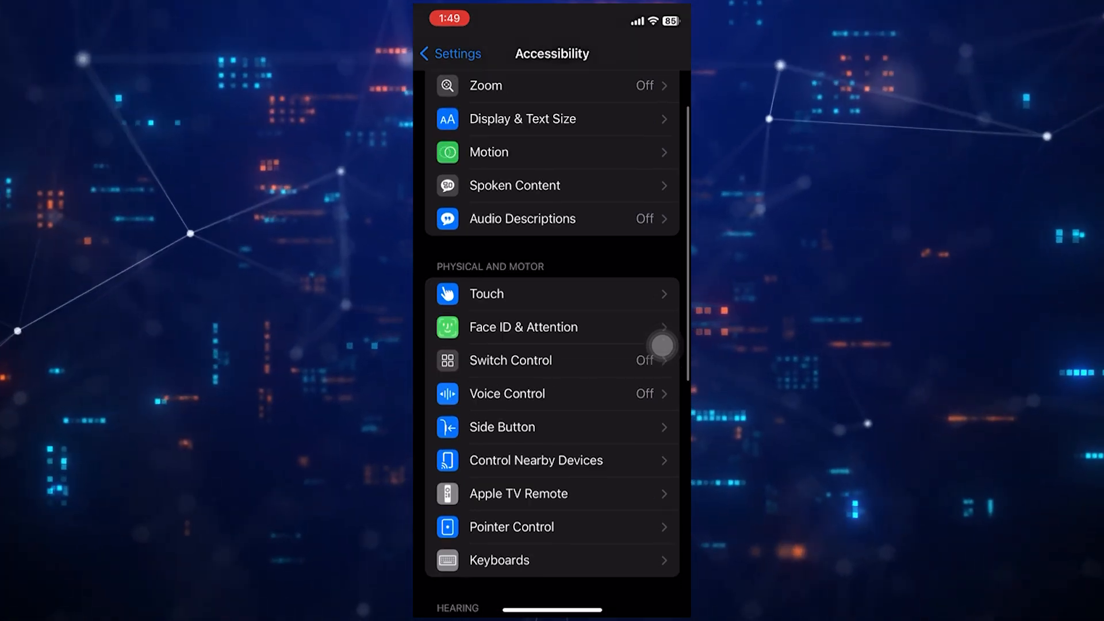
scroll(down, 3)
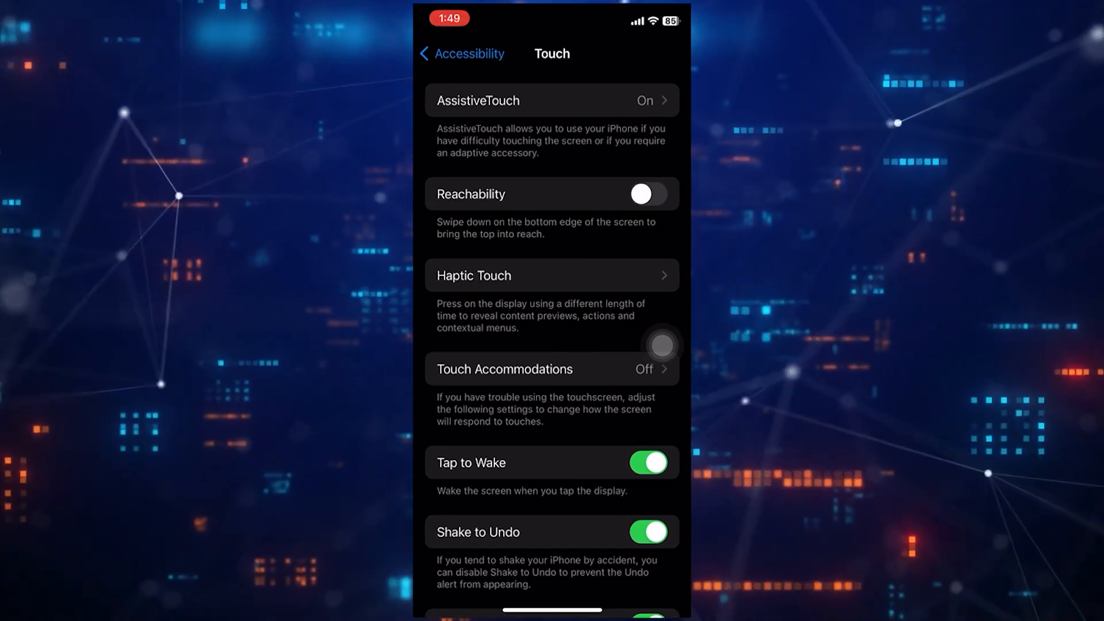
Step: Switch the AssistiveTouch toggle from On to Off, removing the floating circle
click(551, 100)
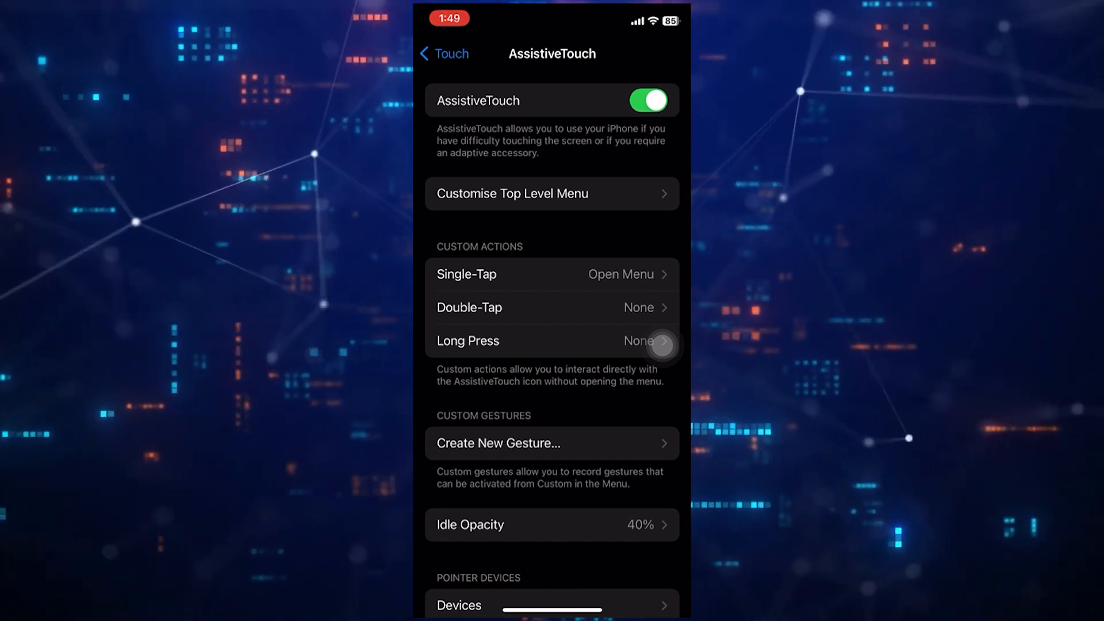
click(648, 100)
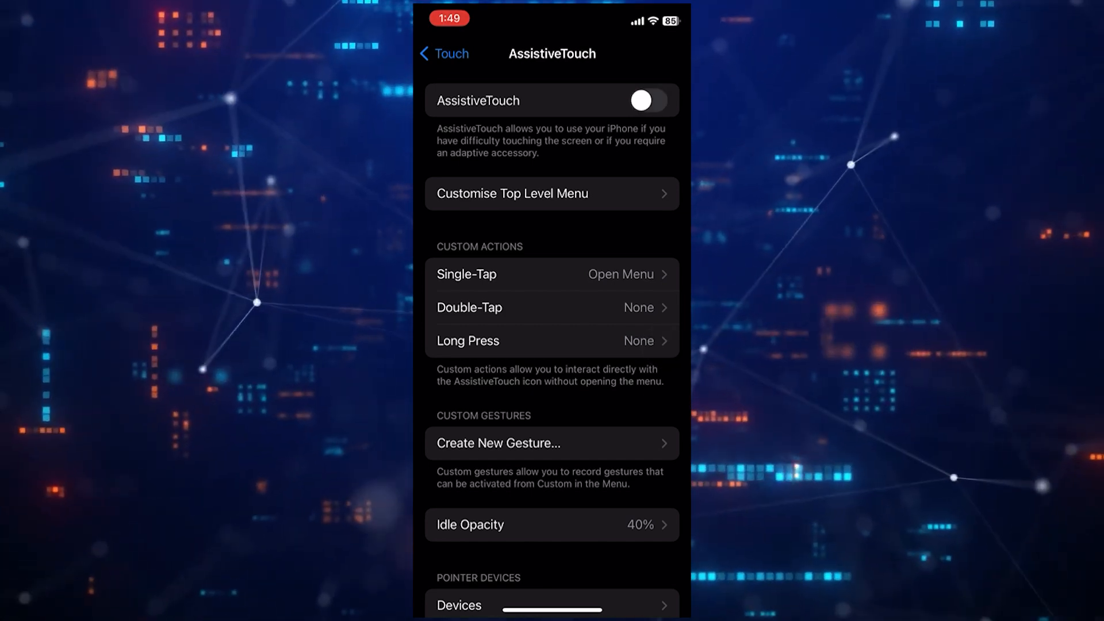